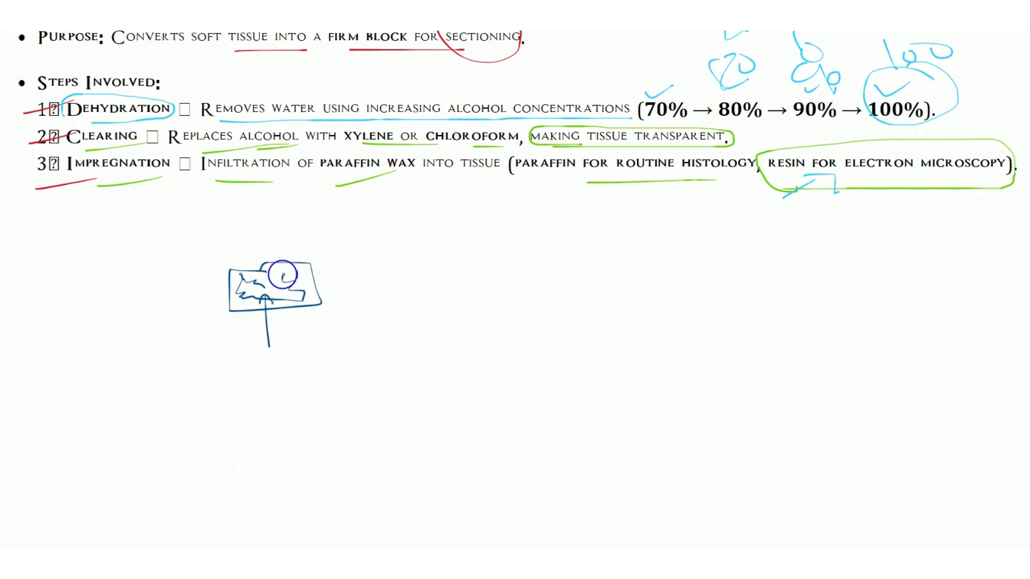
scroll("down", 3)
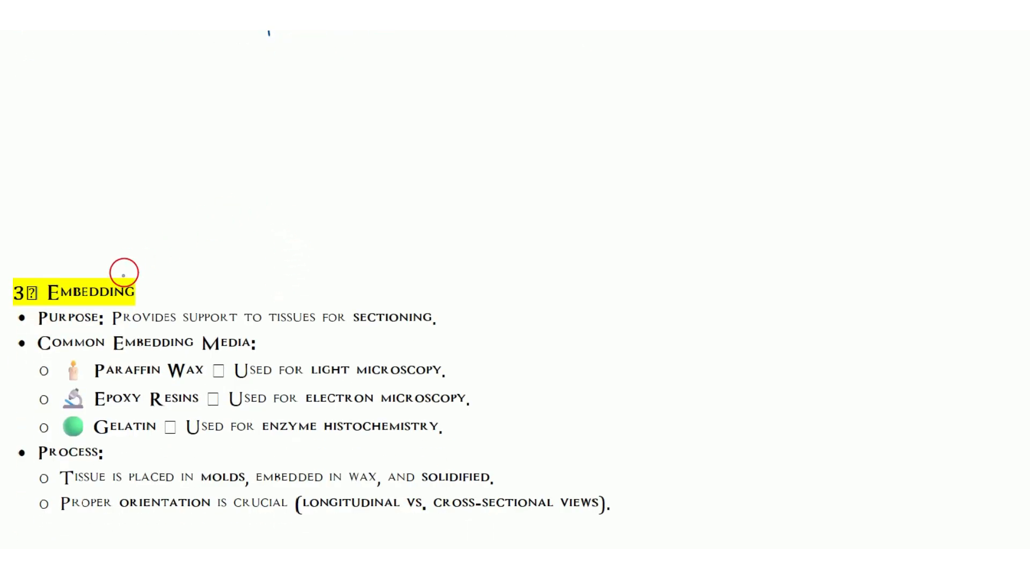
scroll("down", 3)
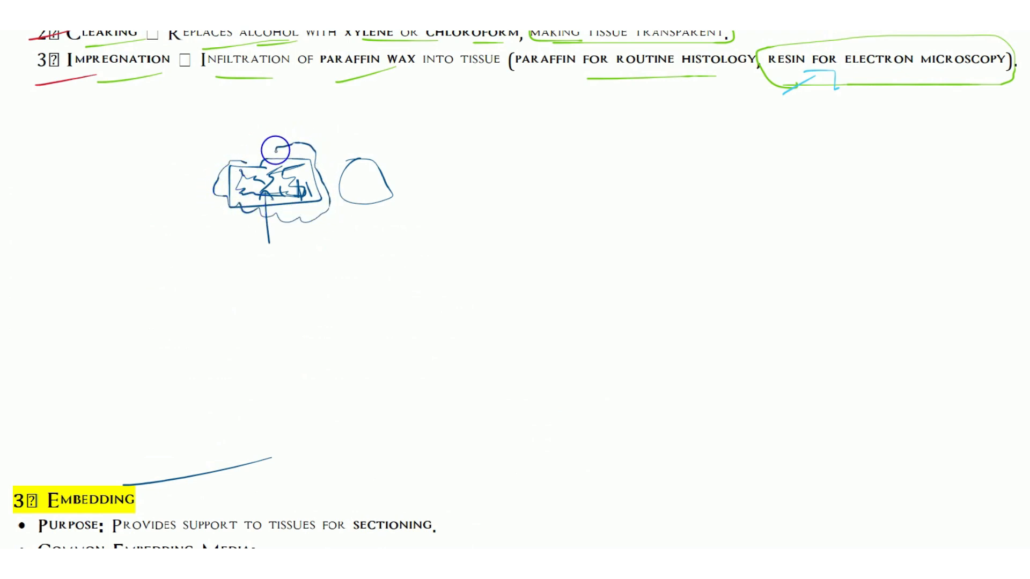
scroll("down", 3)
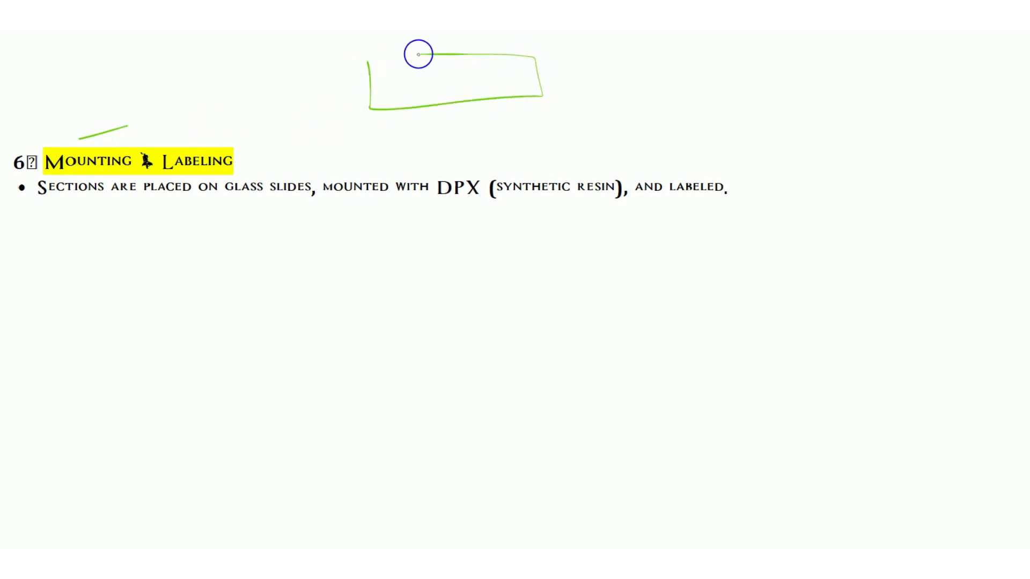